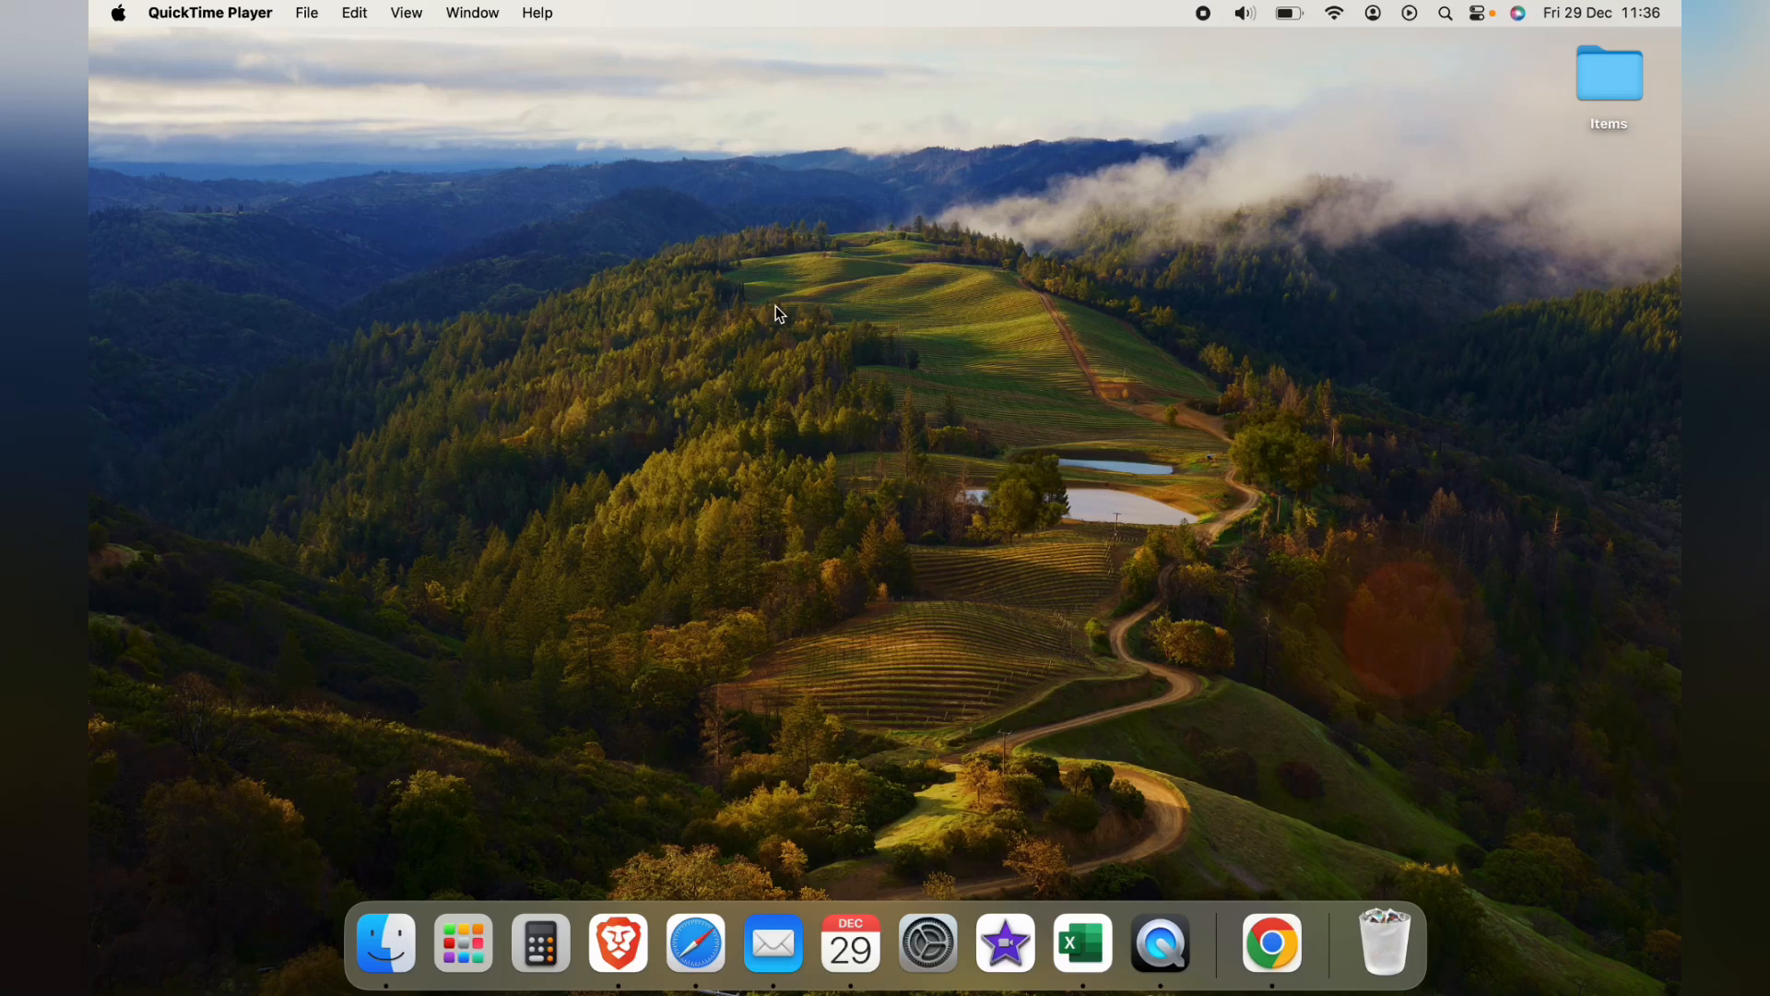
mouse_move(1016, 461)
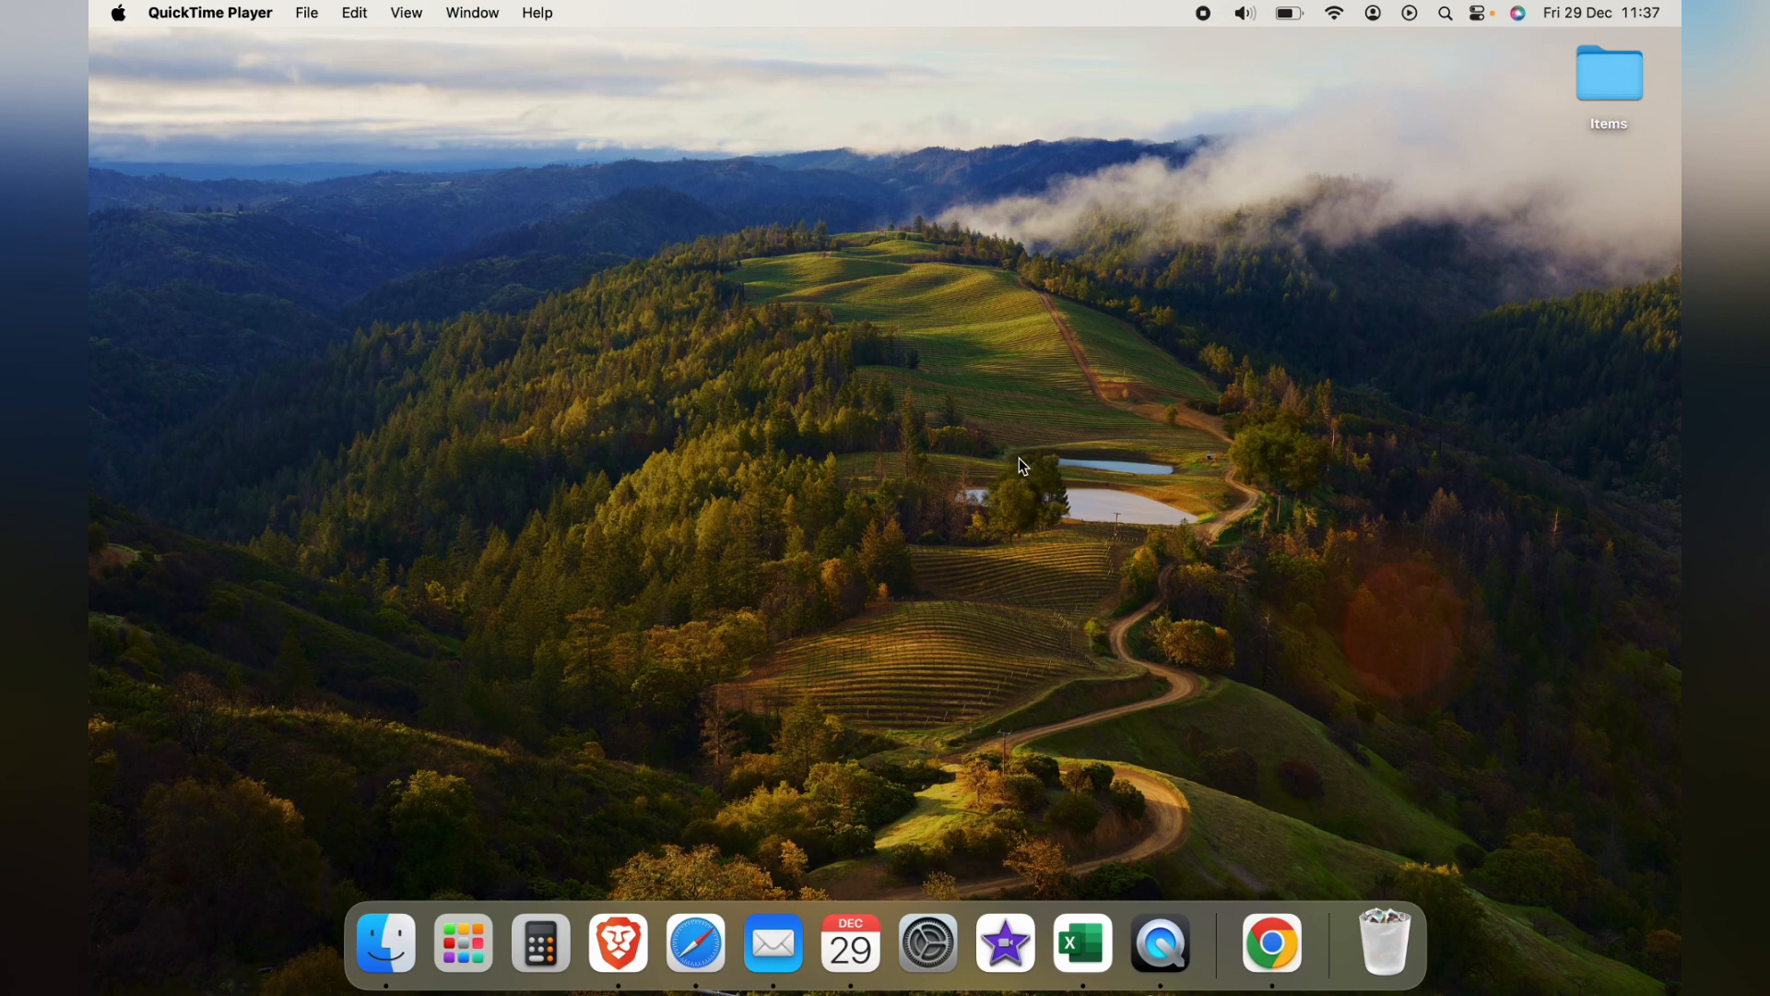
Launch Chrome and reach its Settings page from the three-dot menu.
left_click(1269, 943)
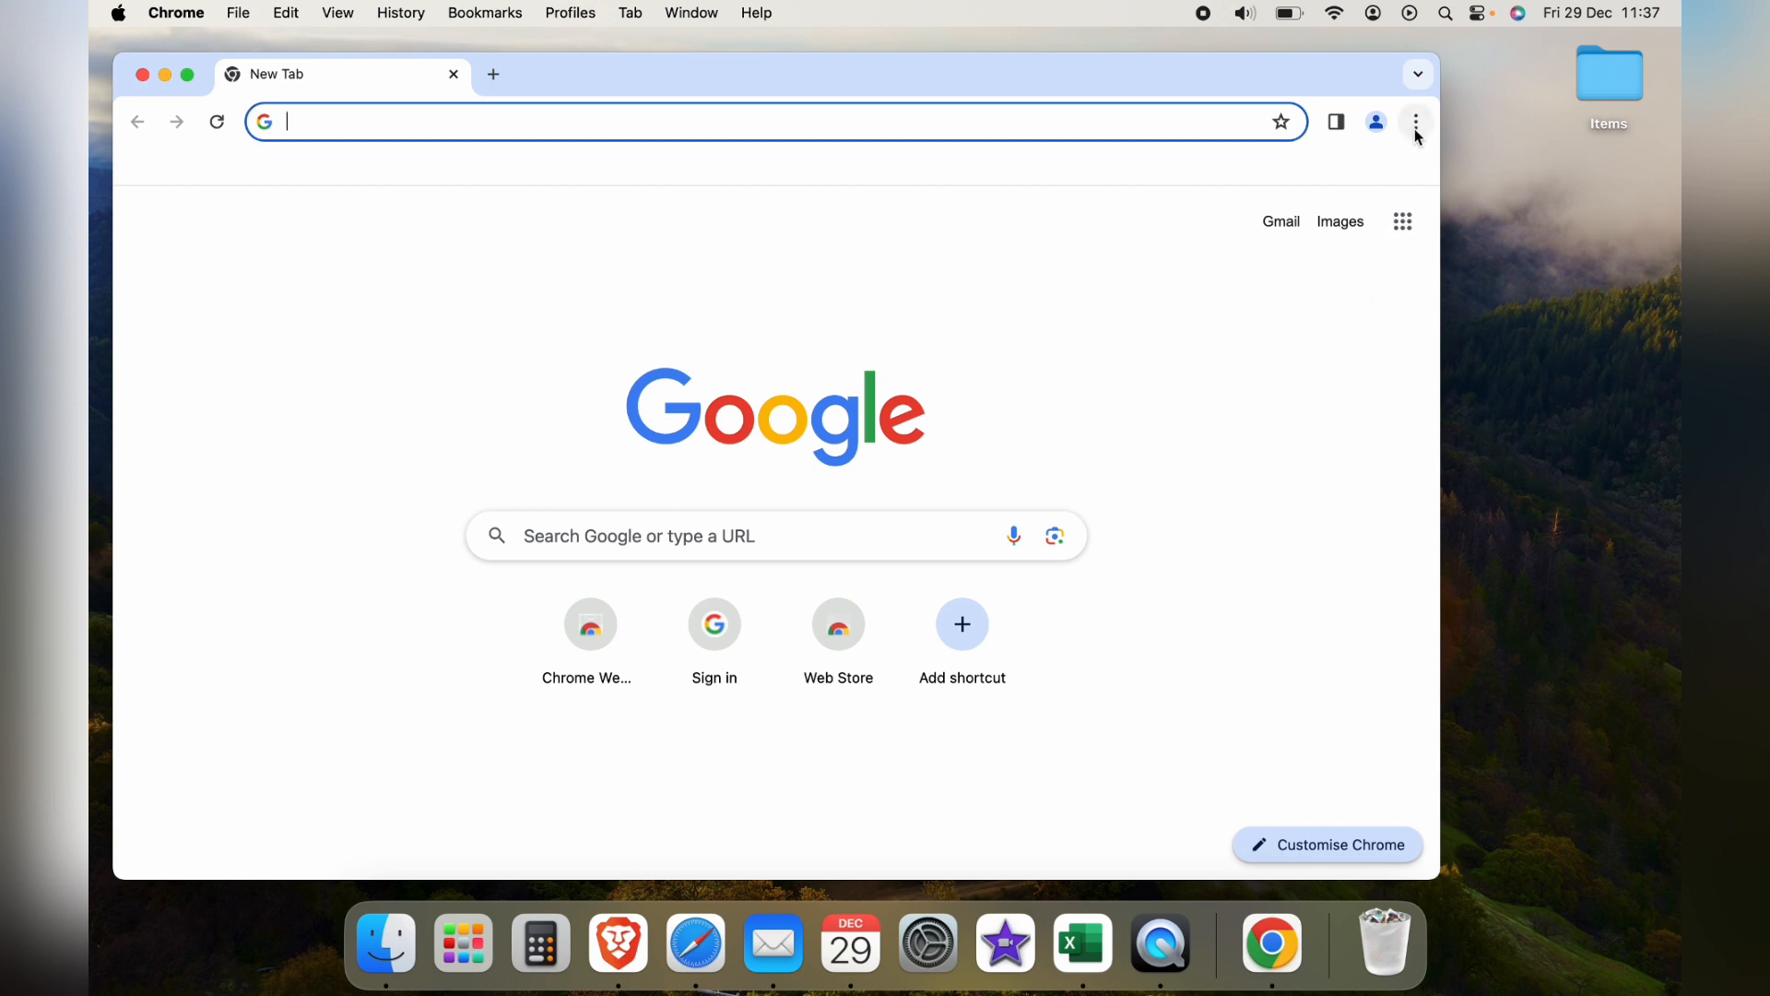
left_click(1415, 122)
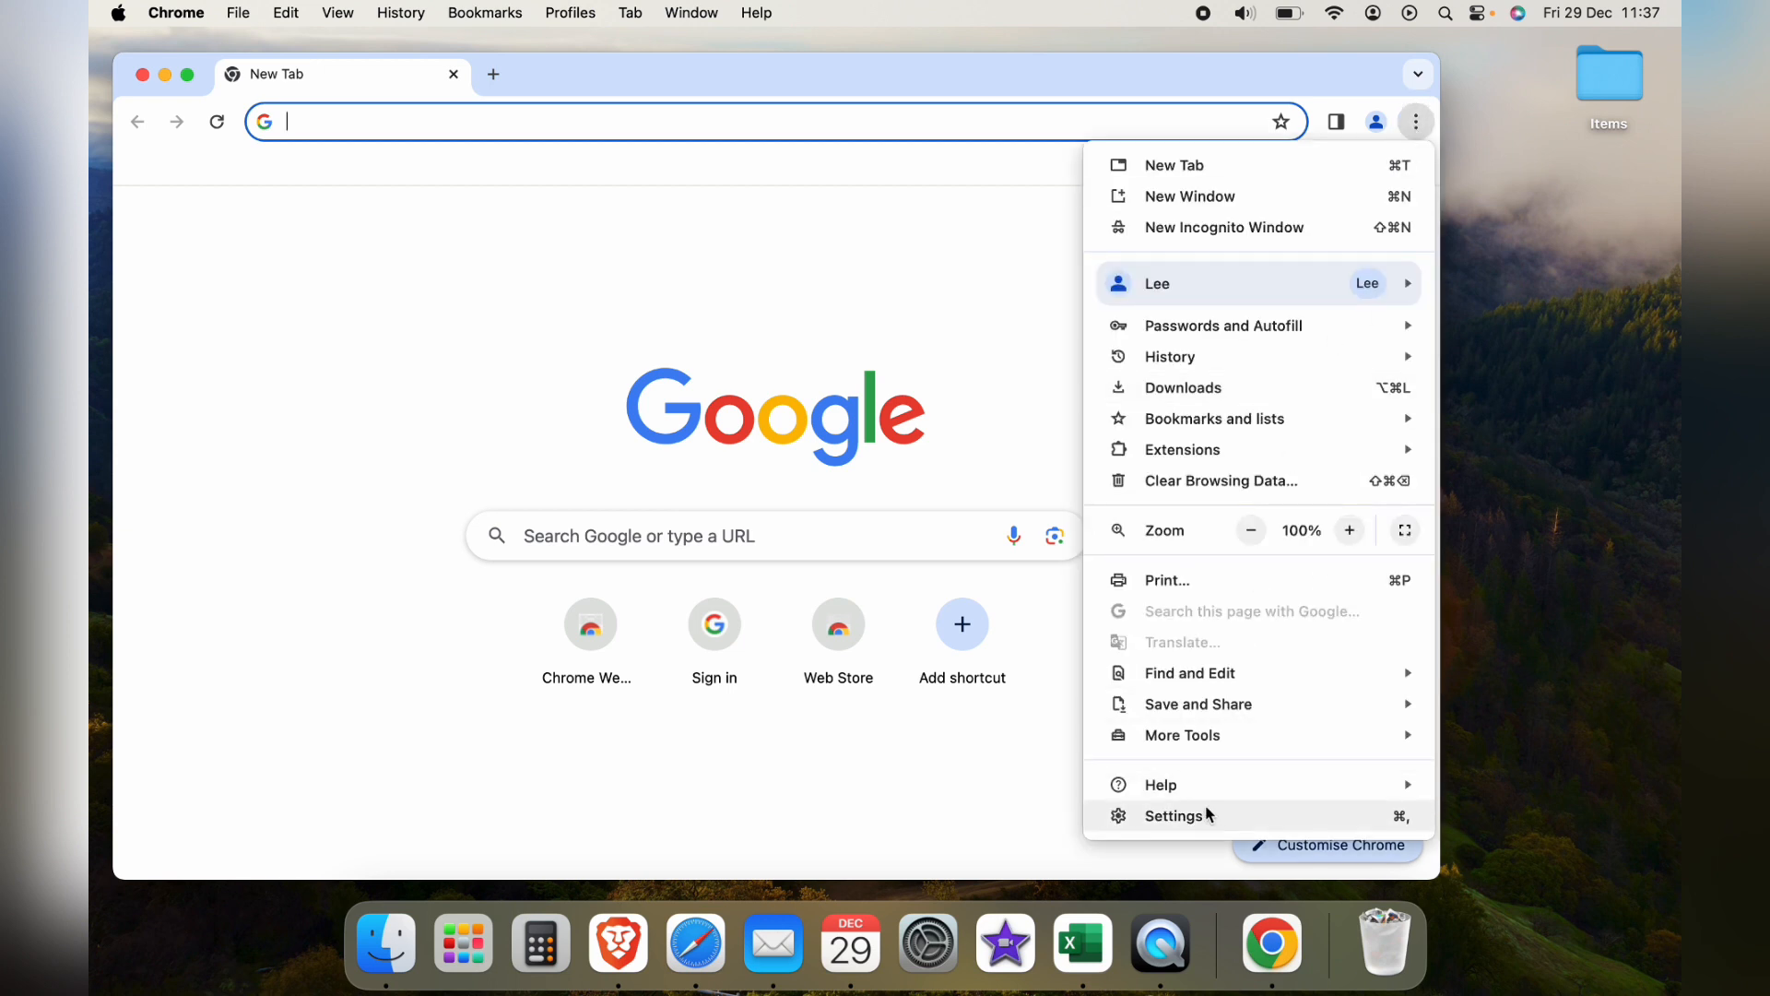
left_click(1173, 815)
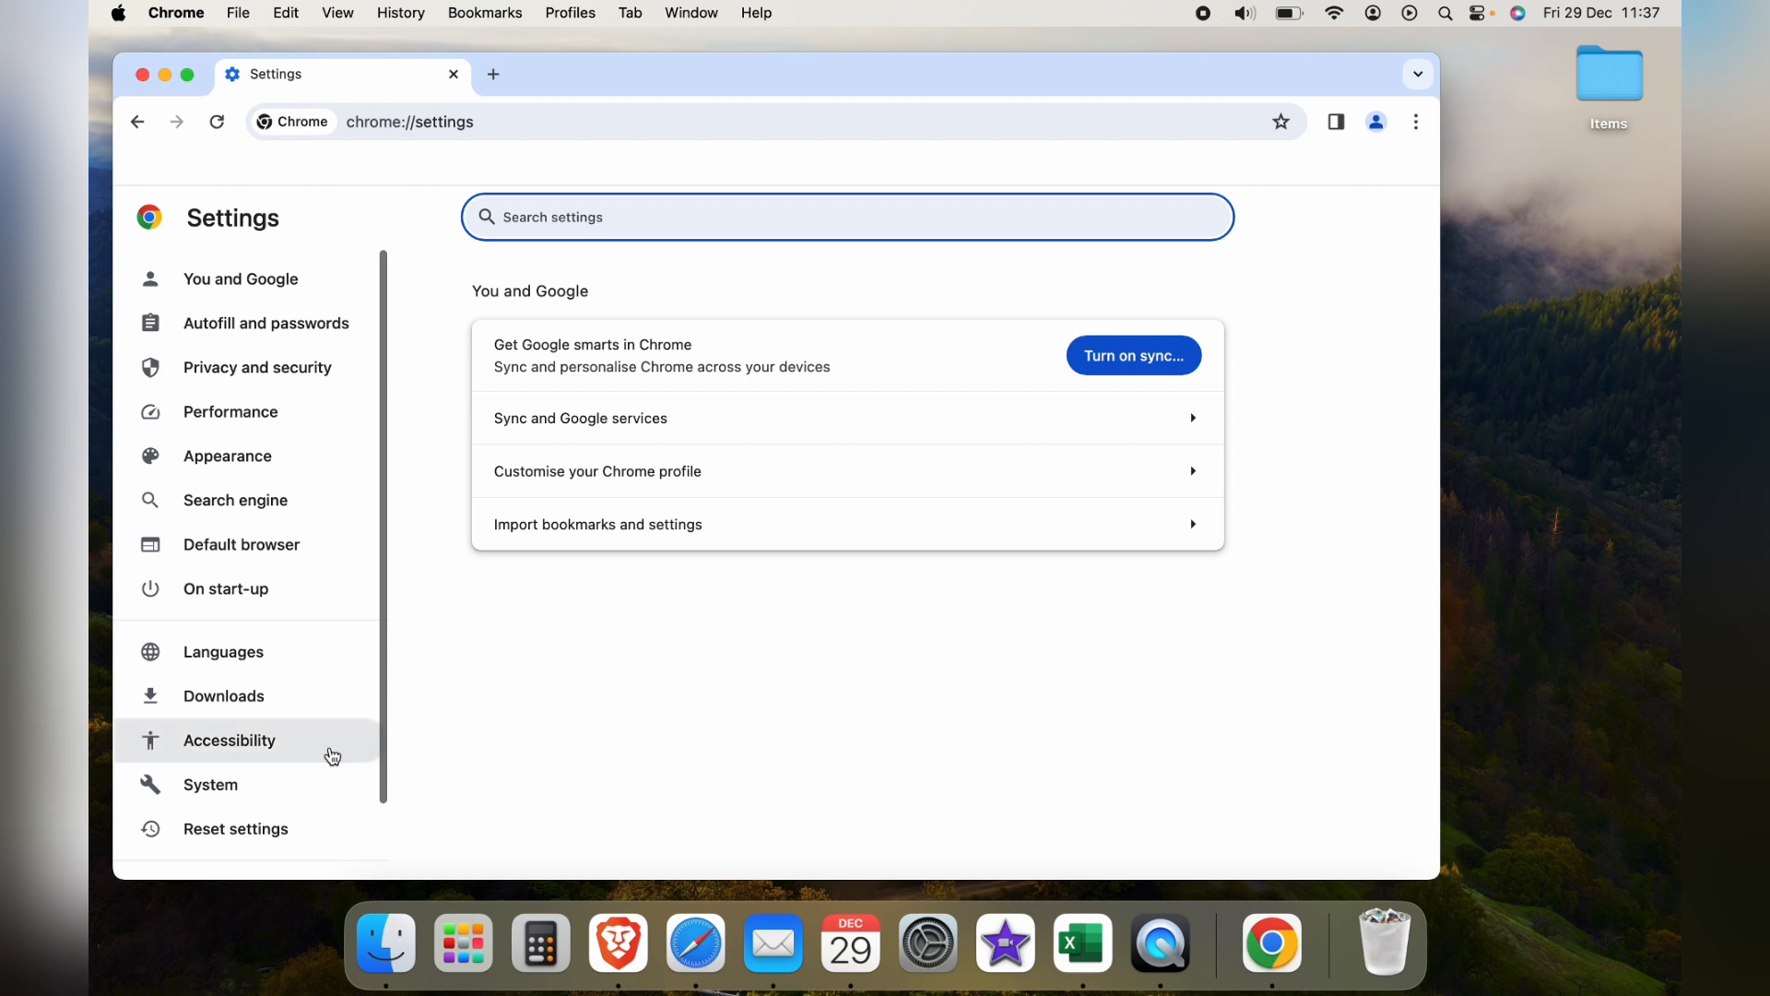
Turn on the Live Caption toggle under Accessibility so English speech files download.
left_click(229, 739)
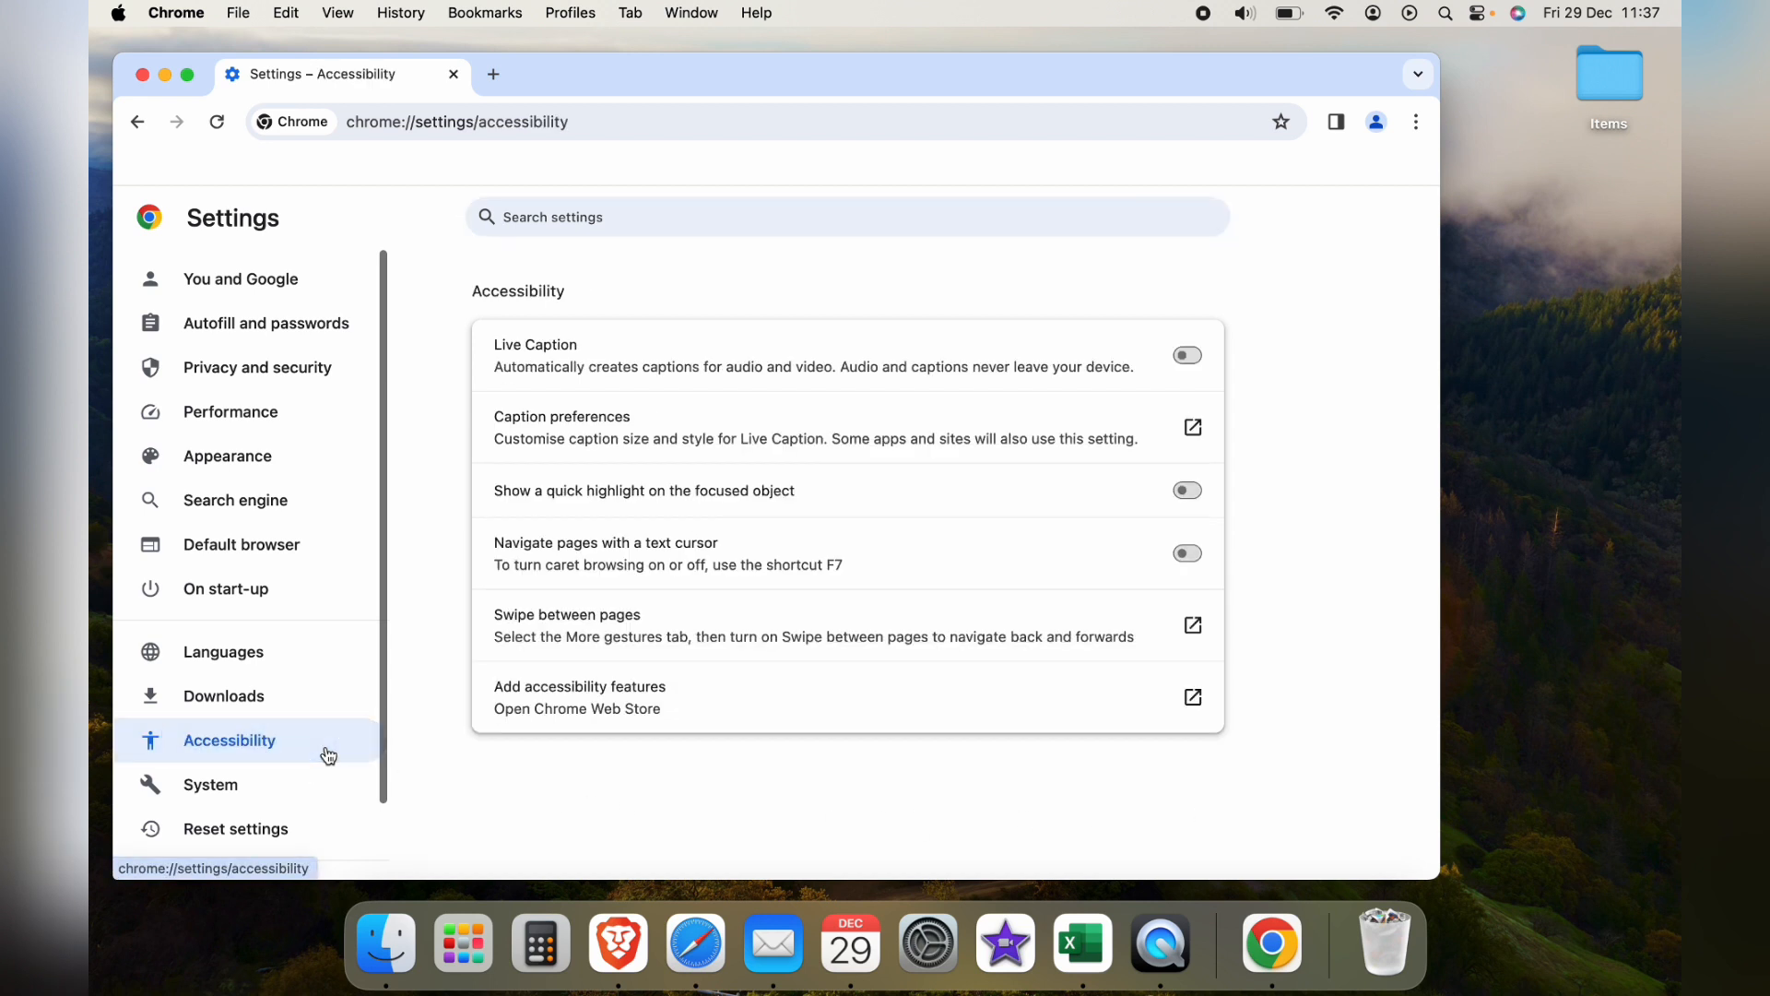
mouse_move(666, 367)
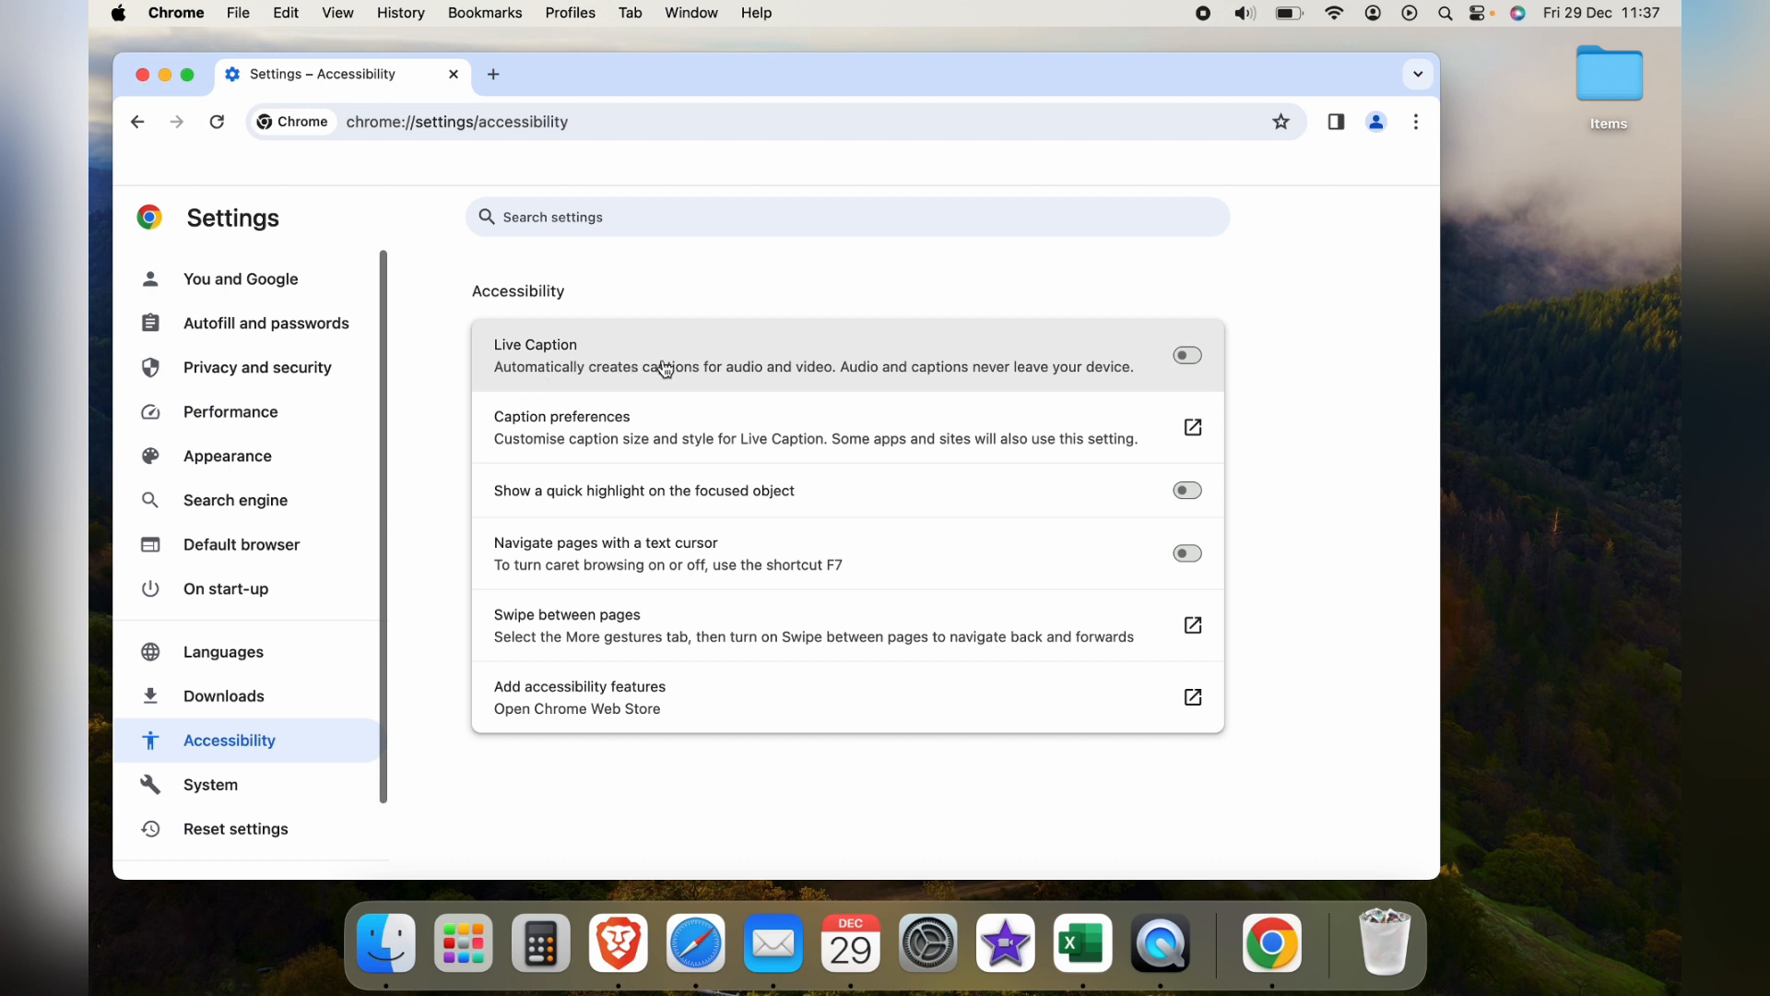
mouse_move(1132, 335)
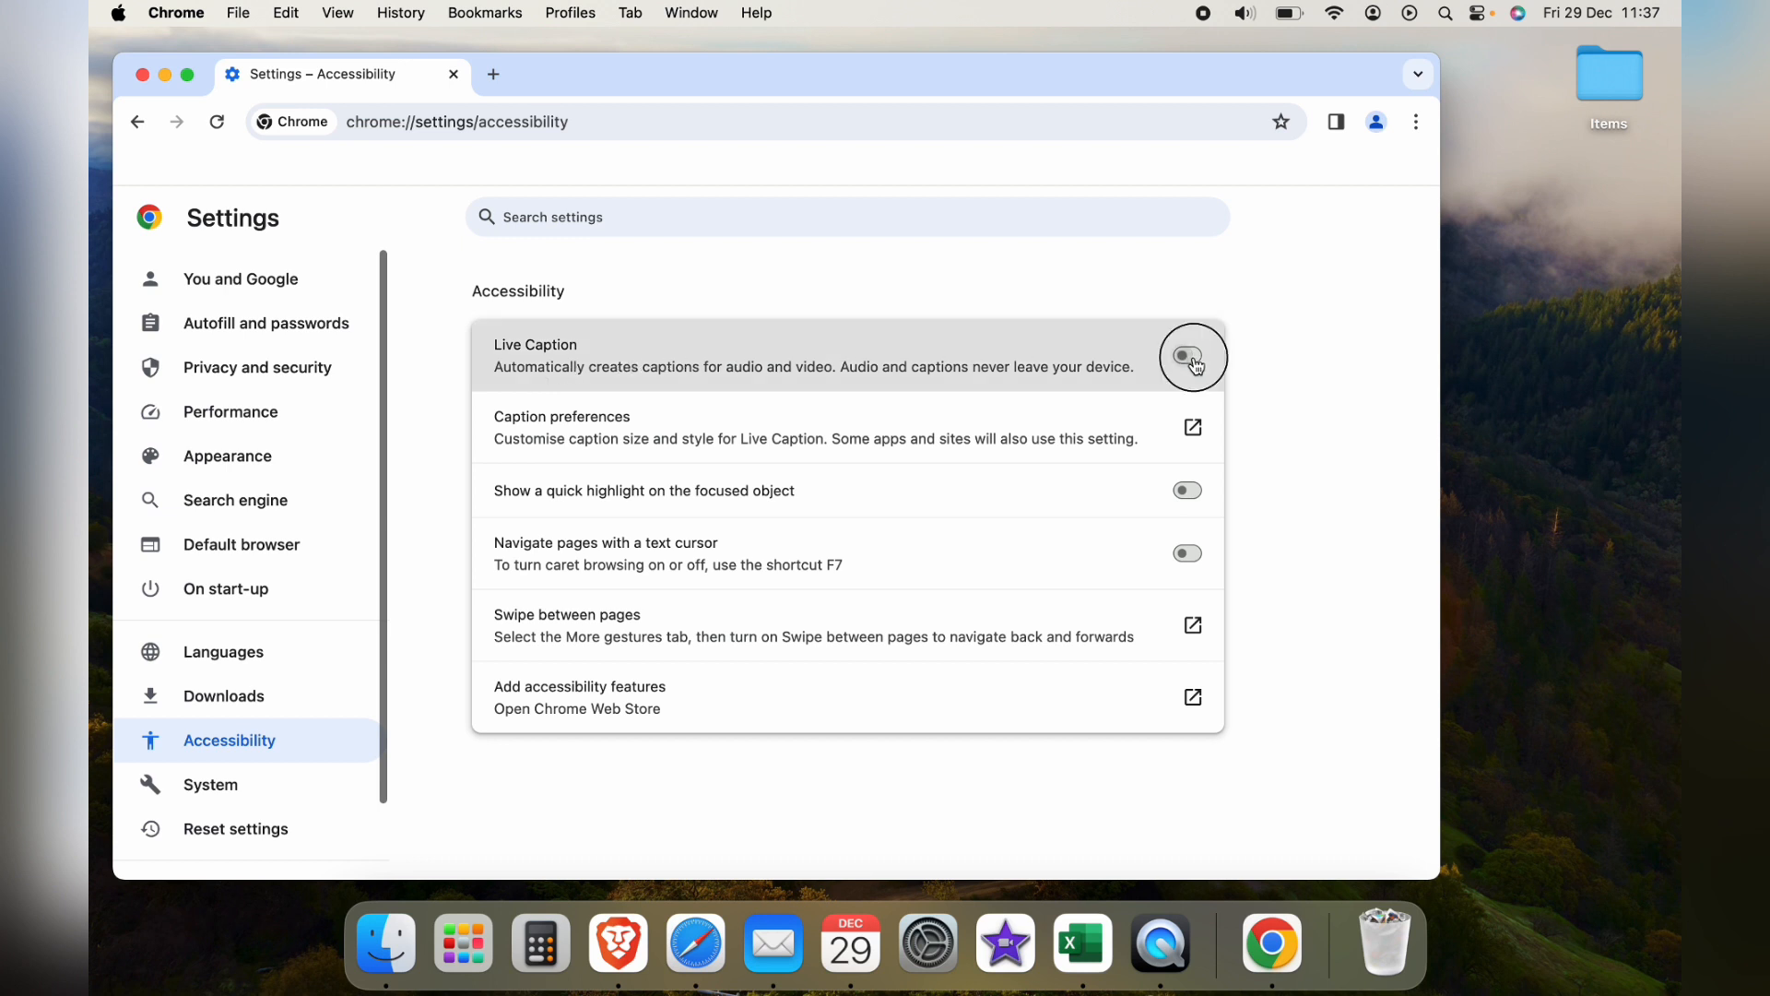
left_click(1186, 357)
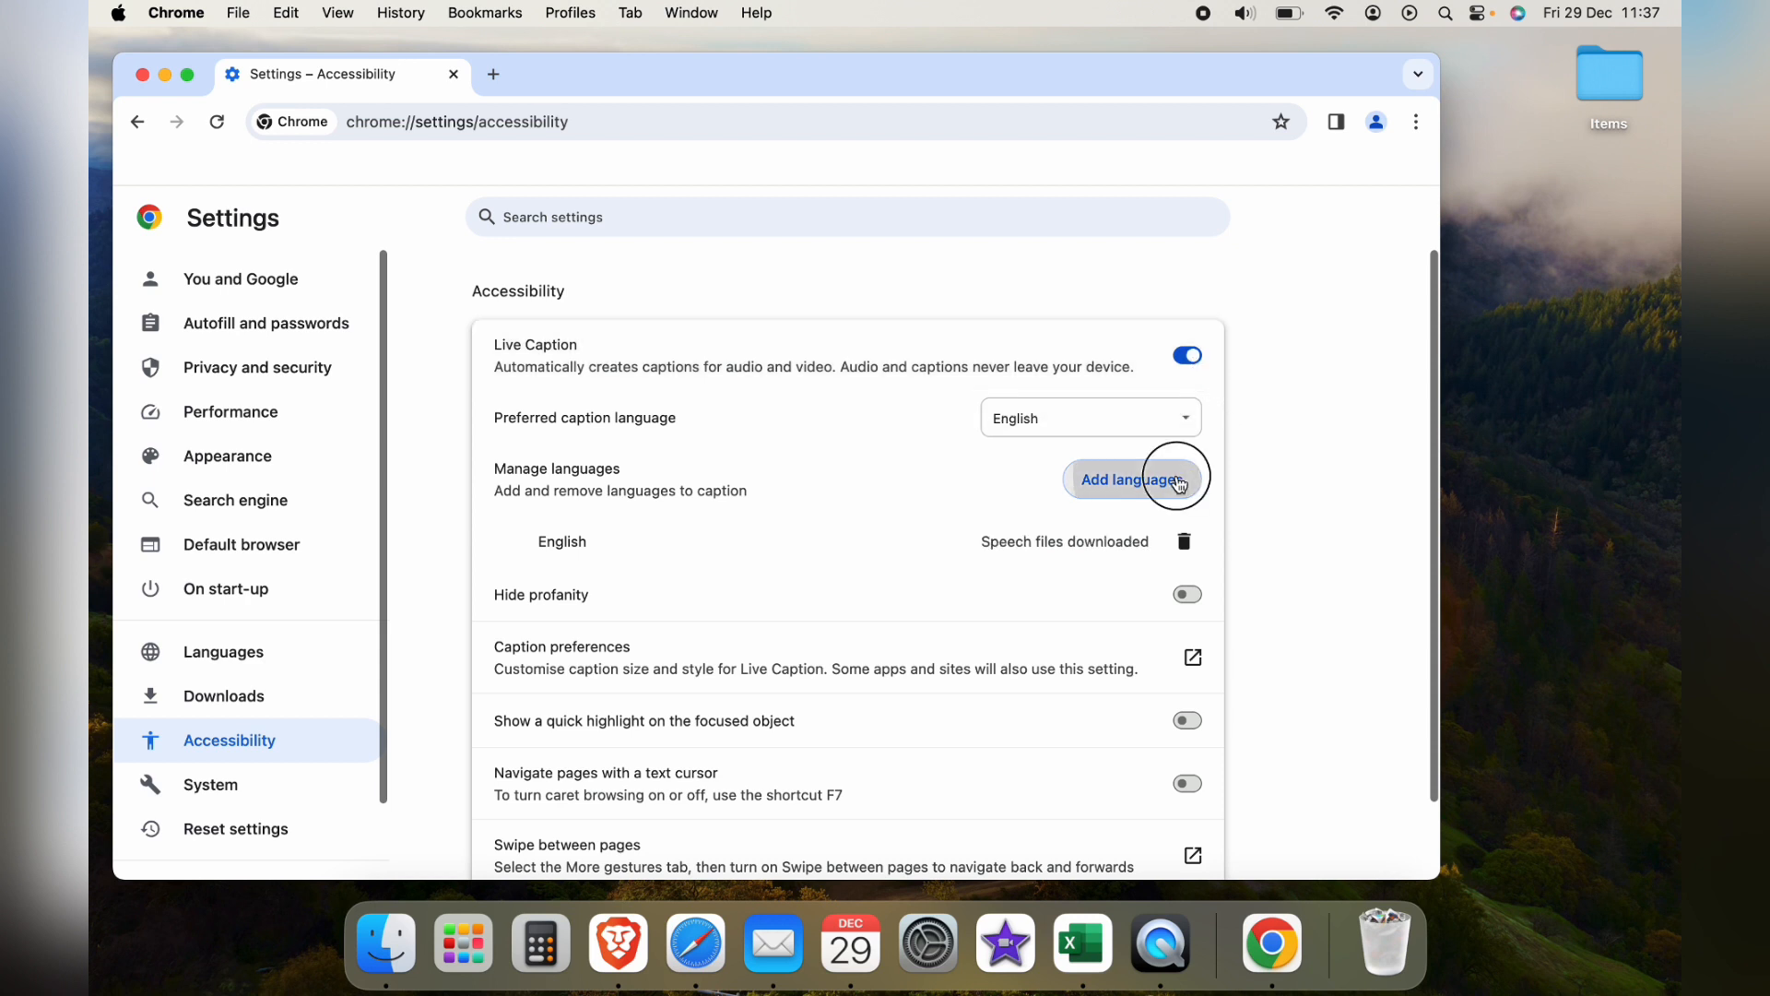
left_click(1132, 479)
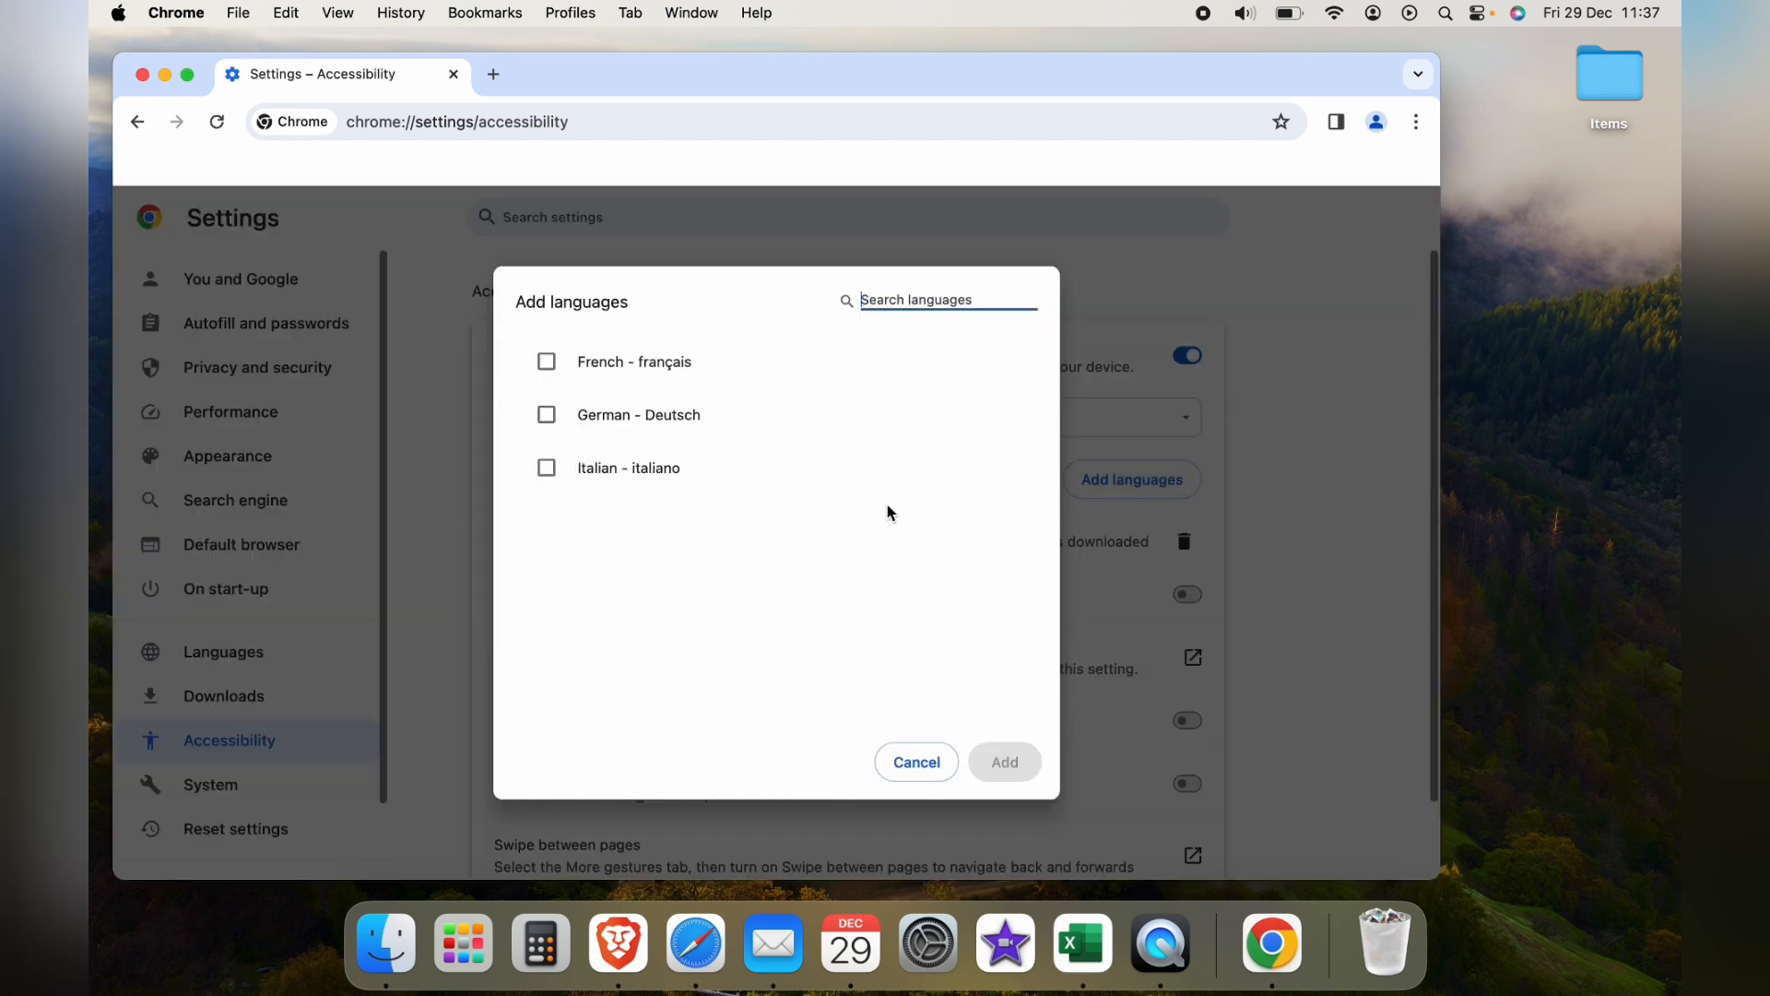
mouse_move(691, 511)
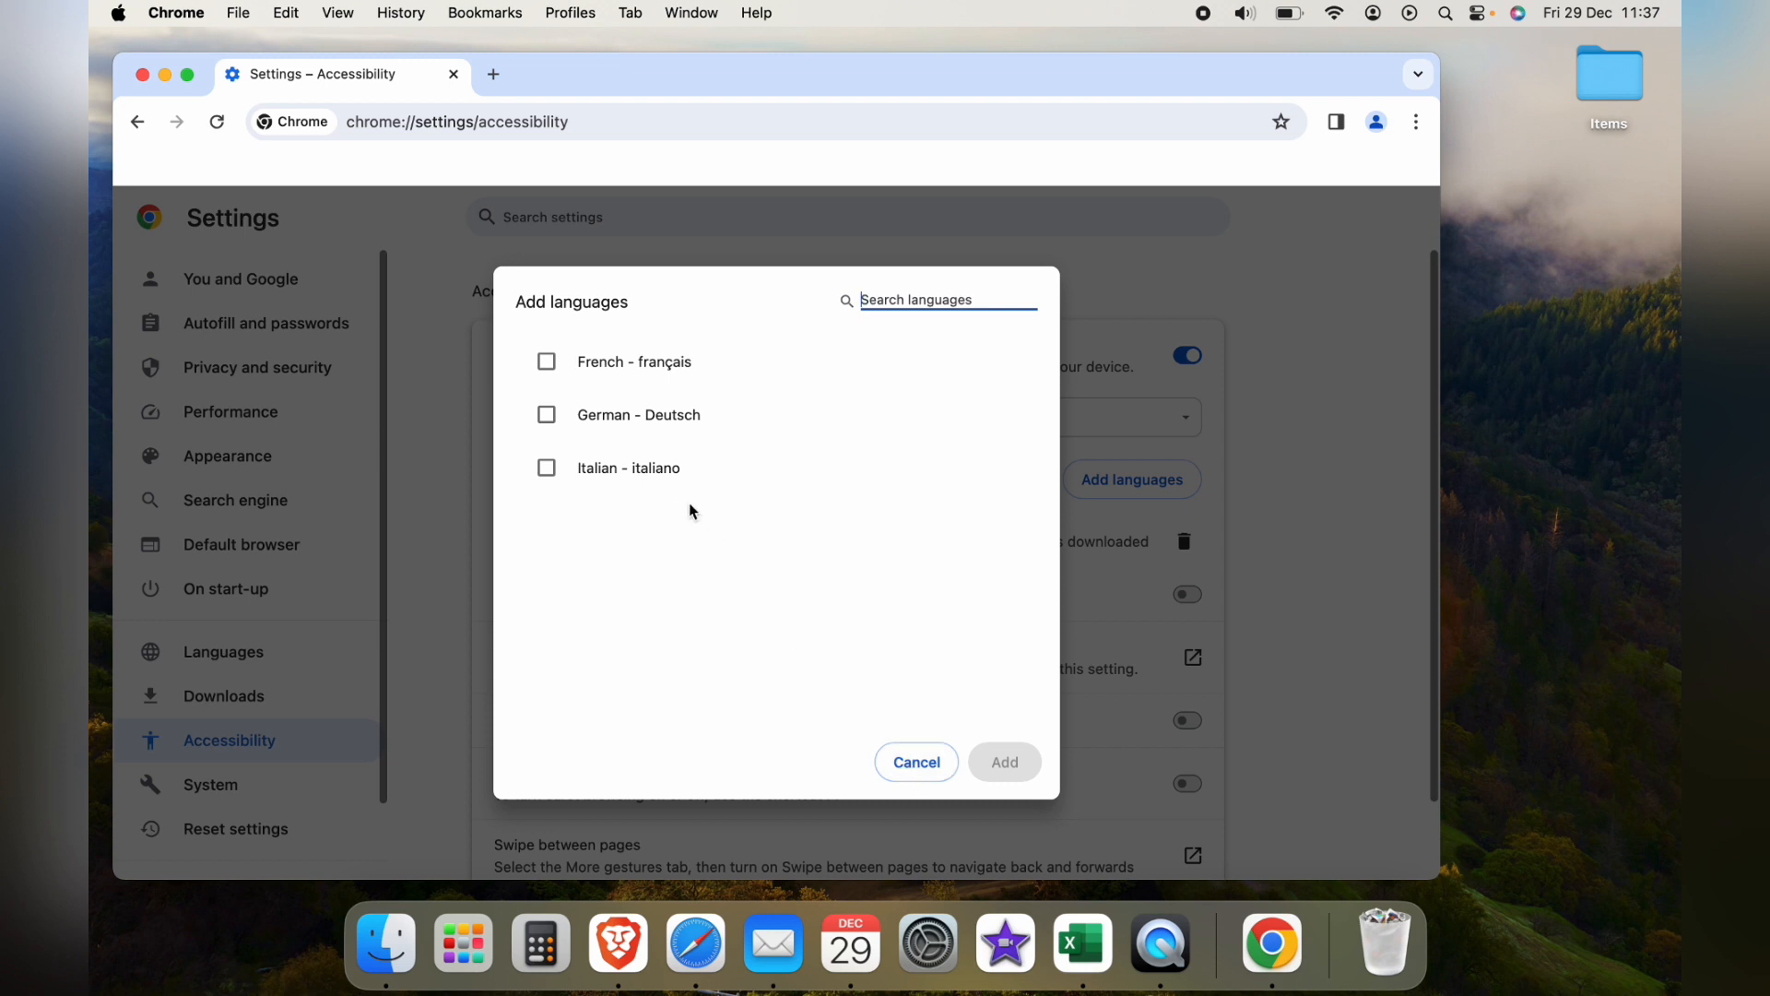
left_click(546, 467)
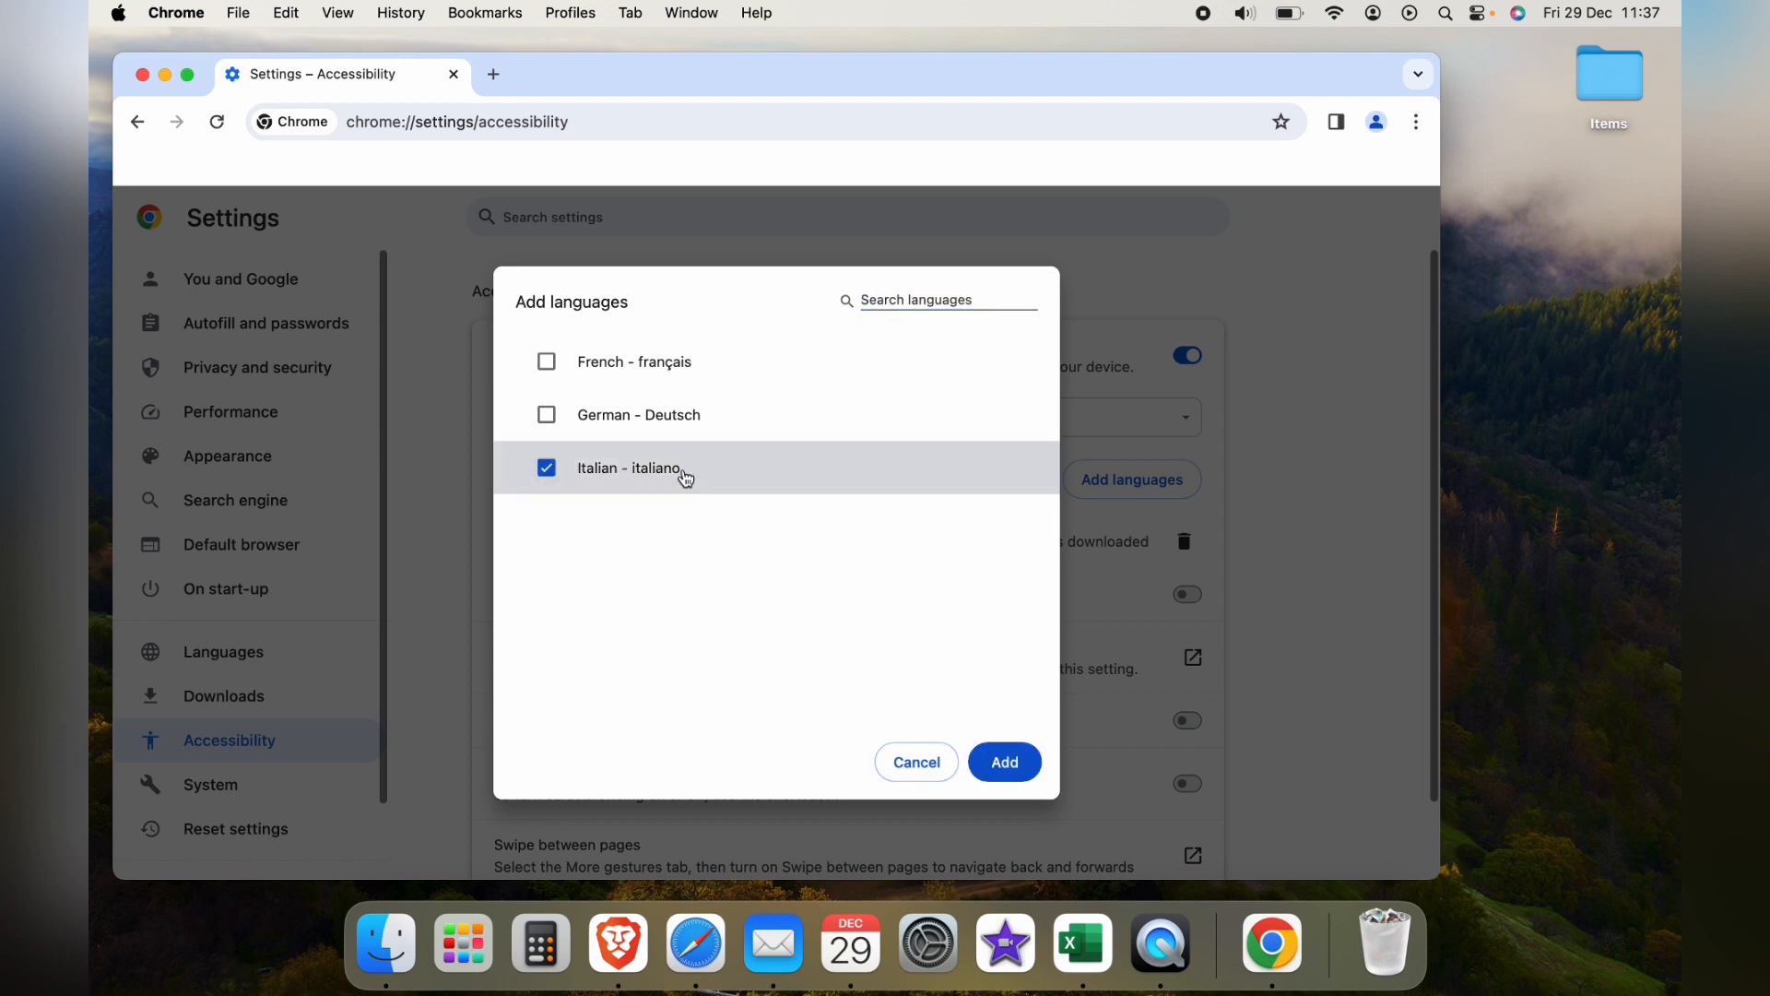
left_click(916, 762)
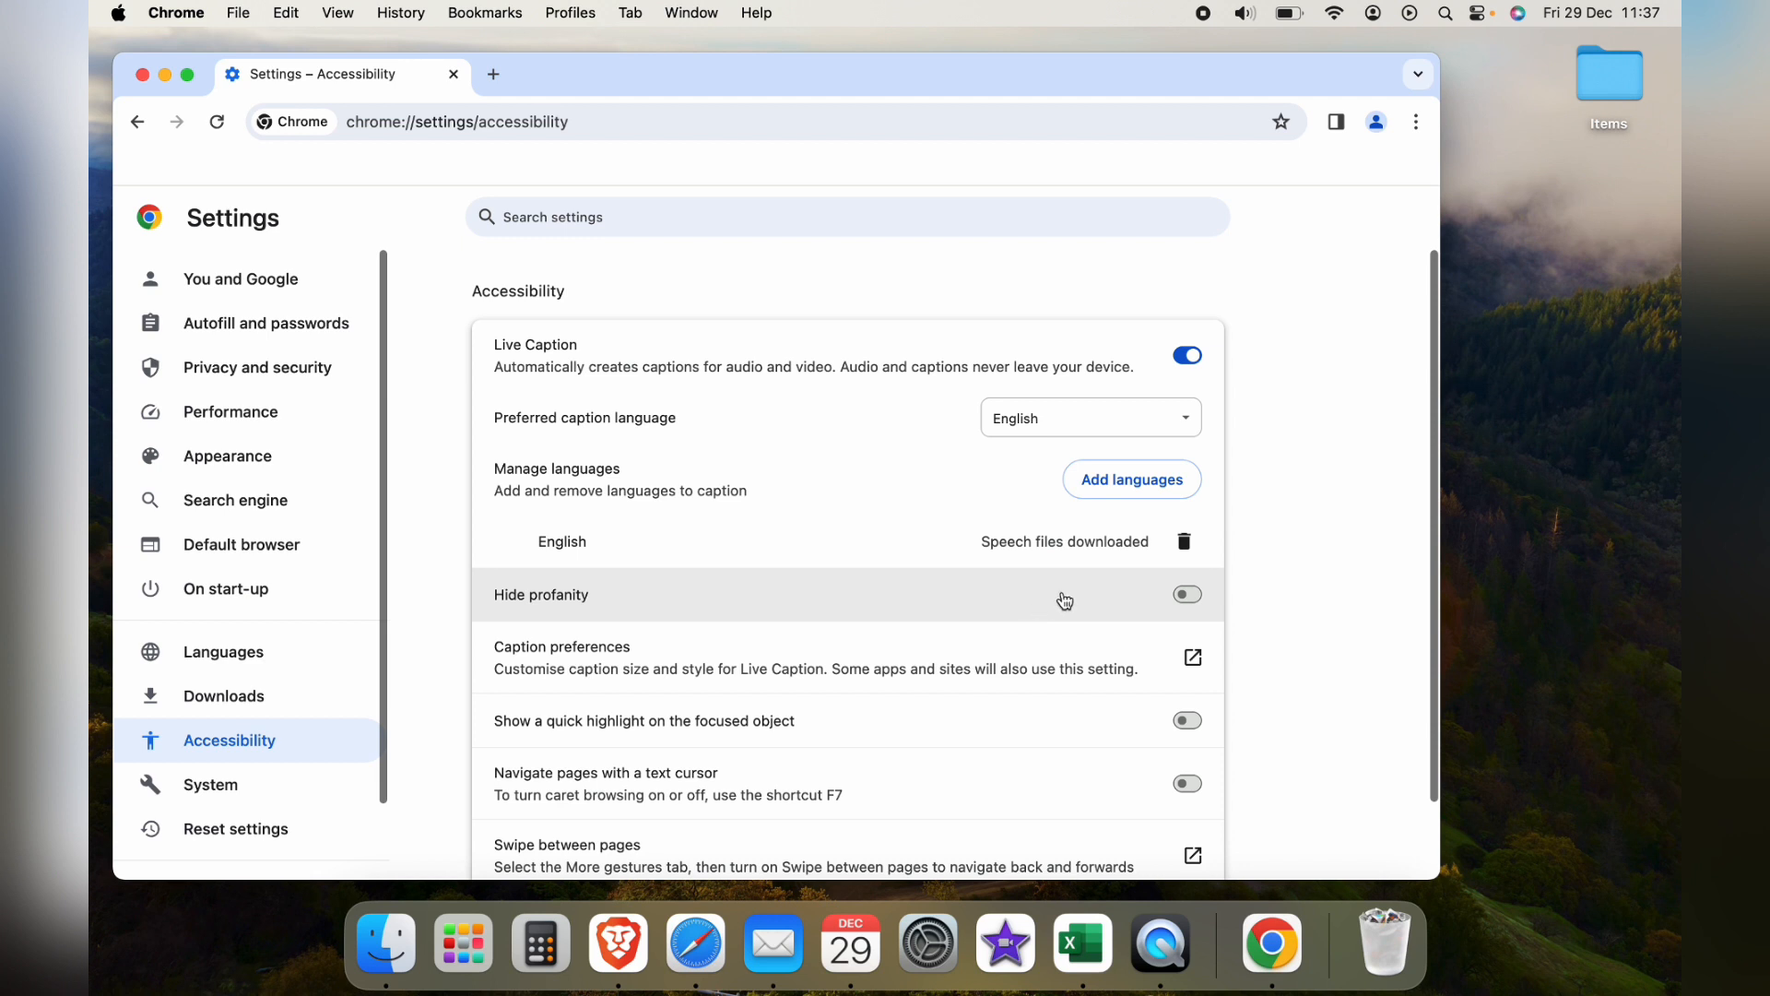
mouse_move(1265, 565)
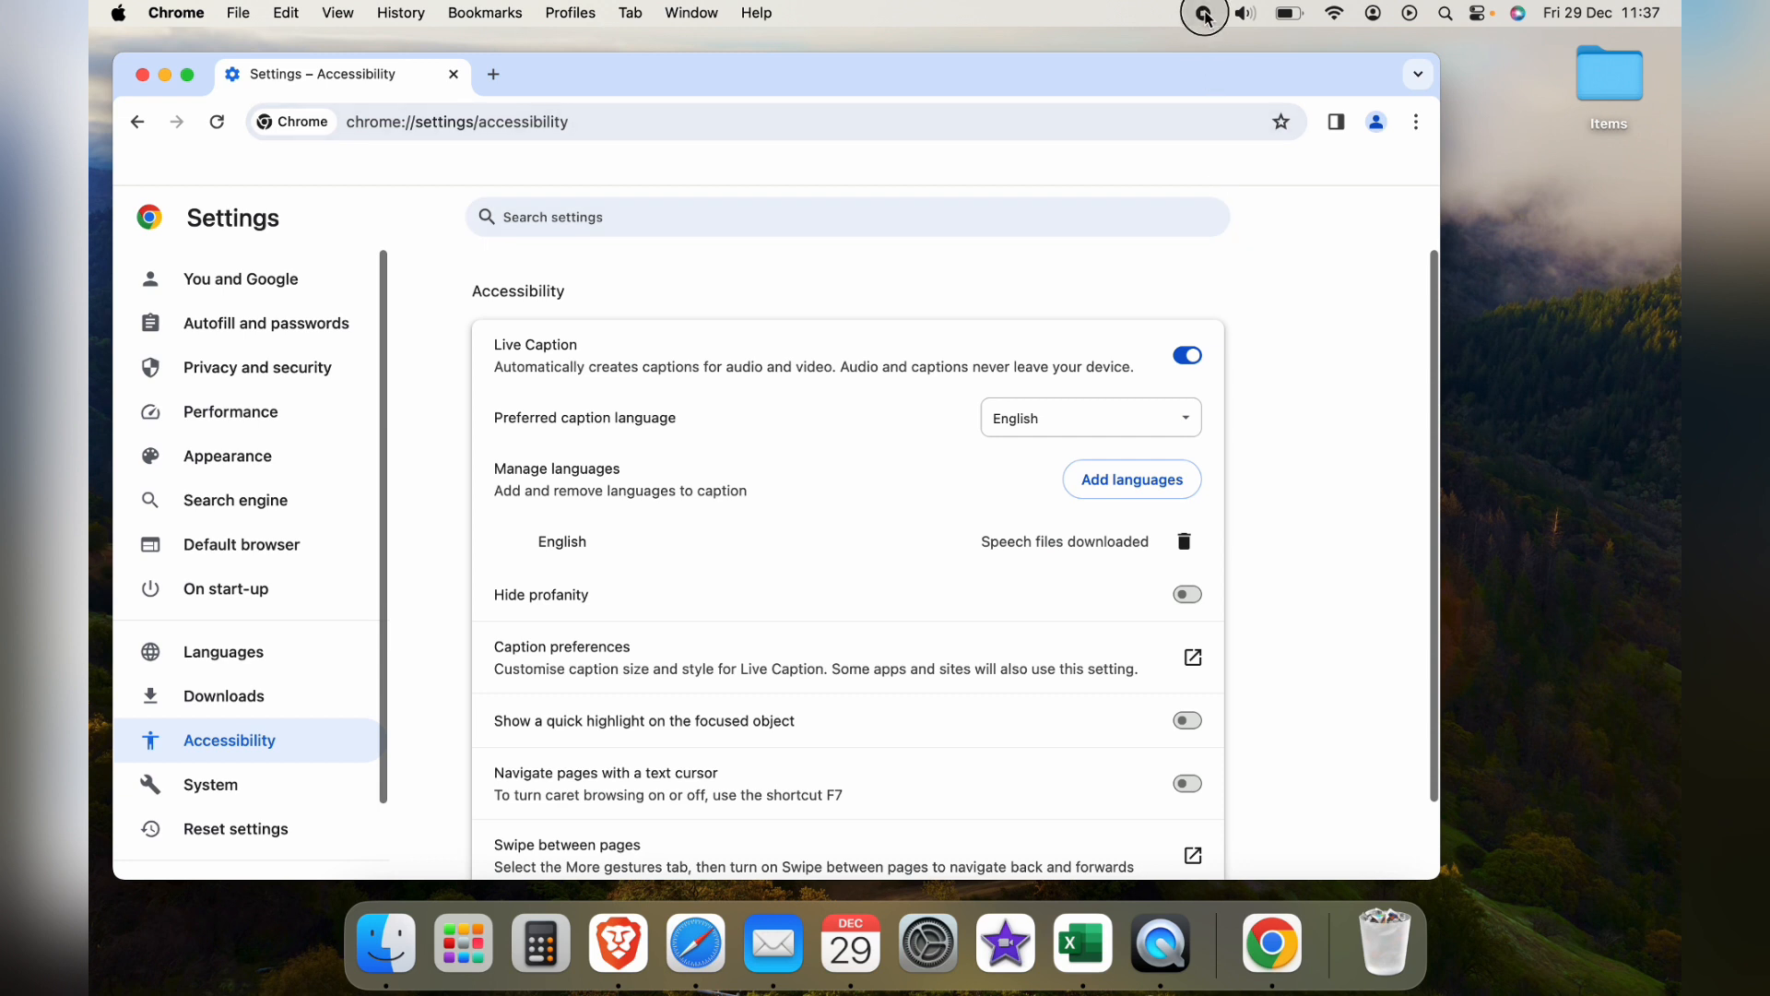
mouse_move(1068, 683)
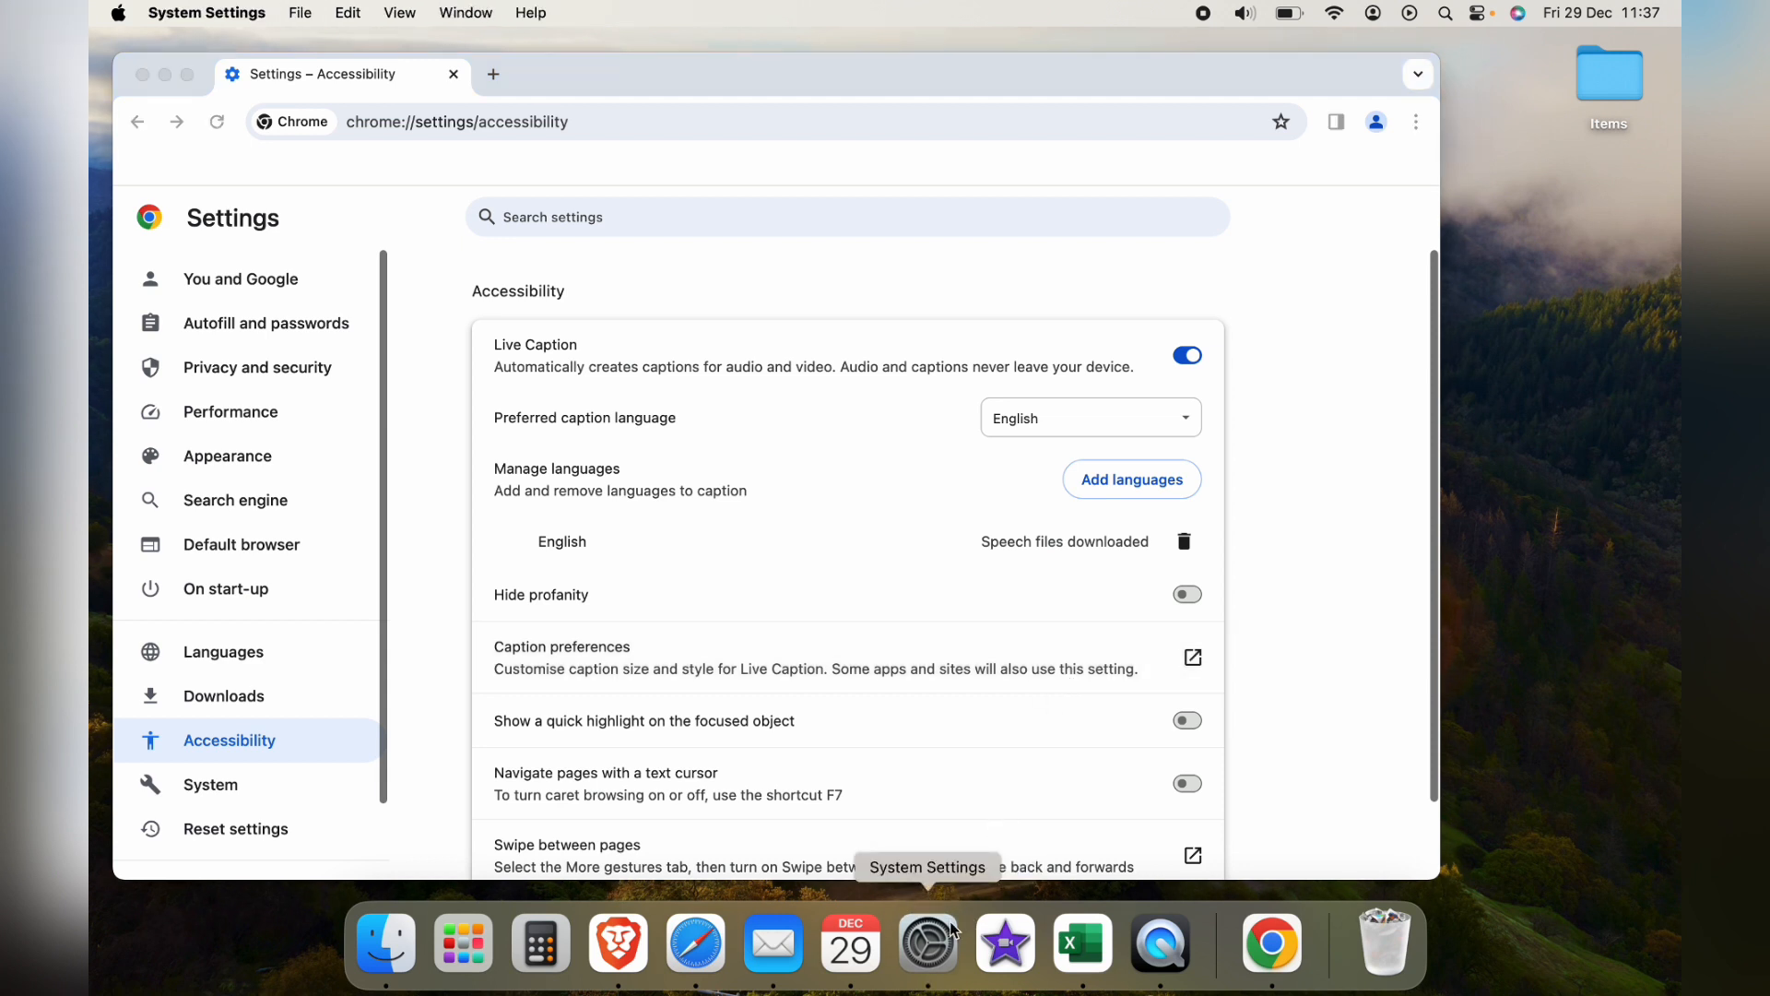
Launch System Settings from the Dock to reach Accessibility > Captions.
left_click(927, 942)
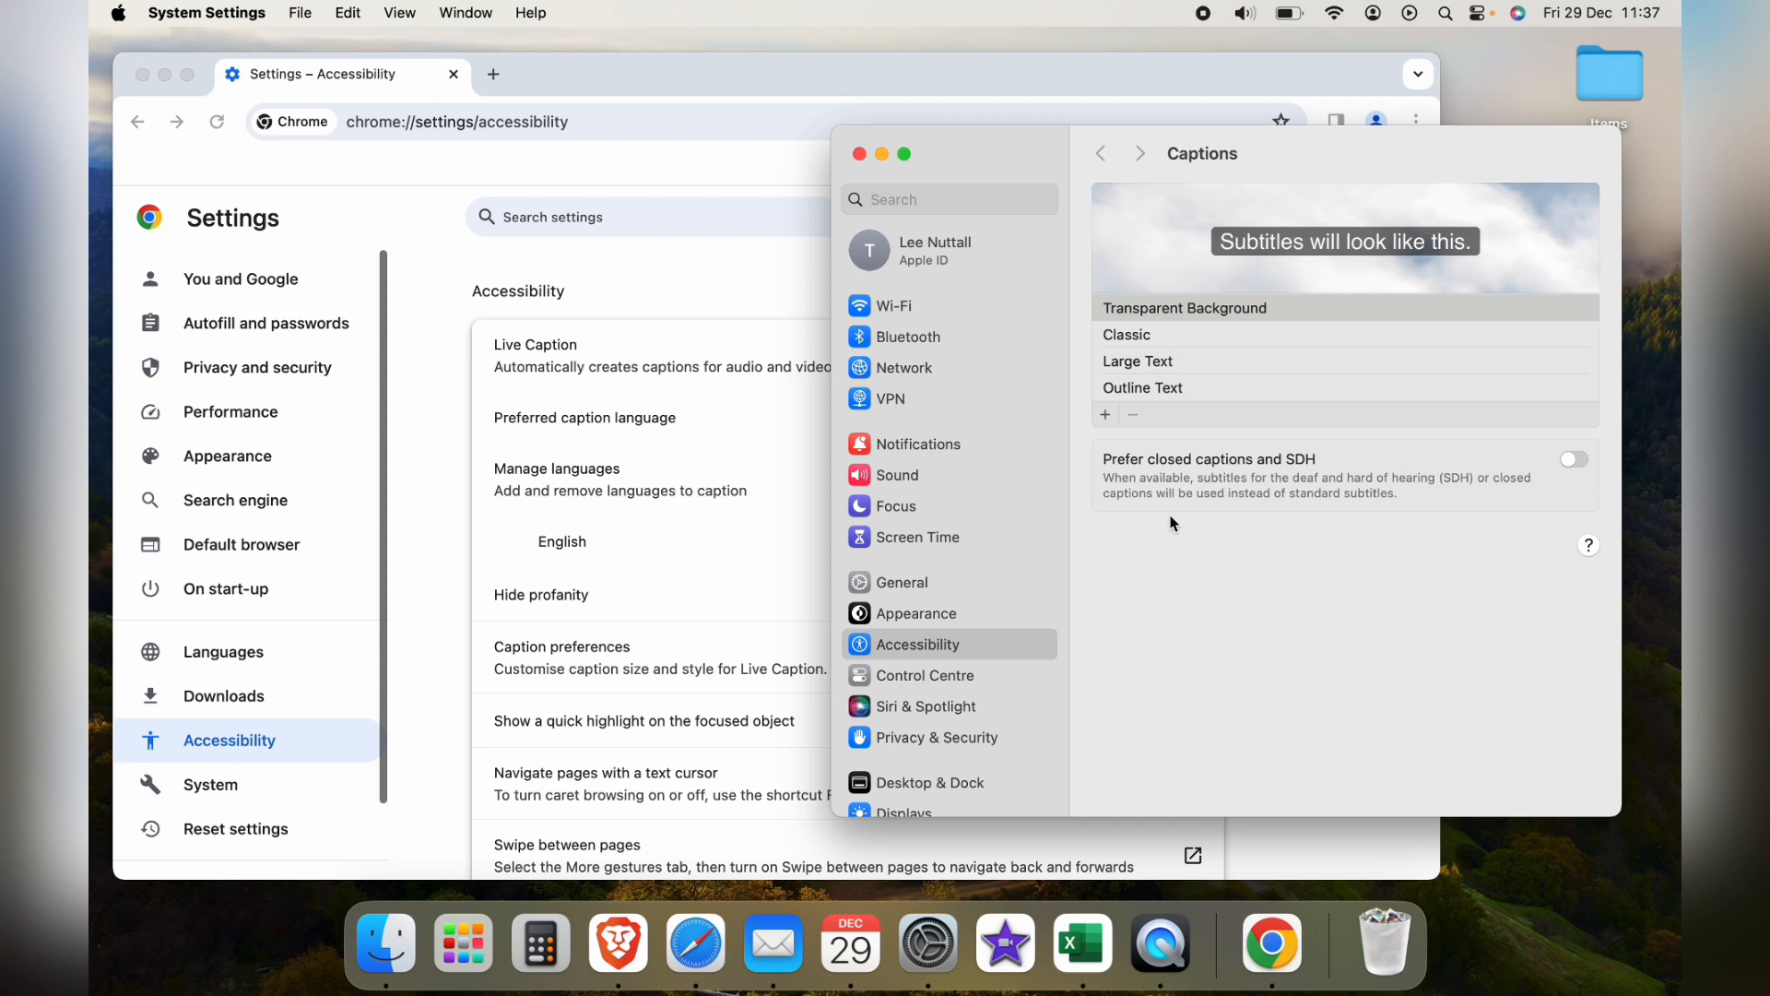
mouse_move(1180, 511)
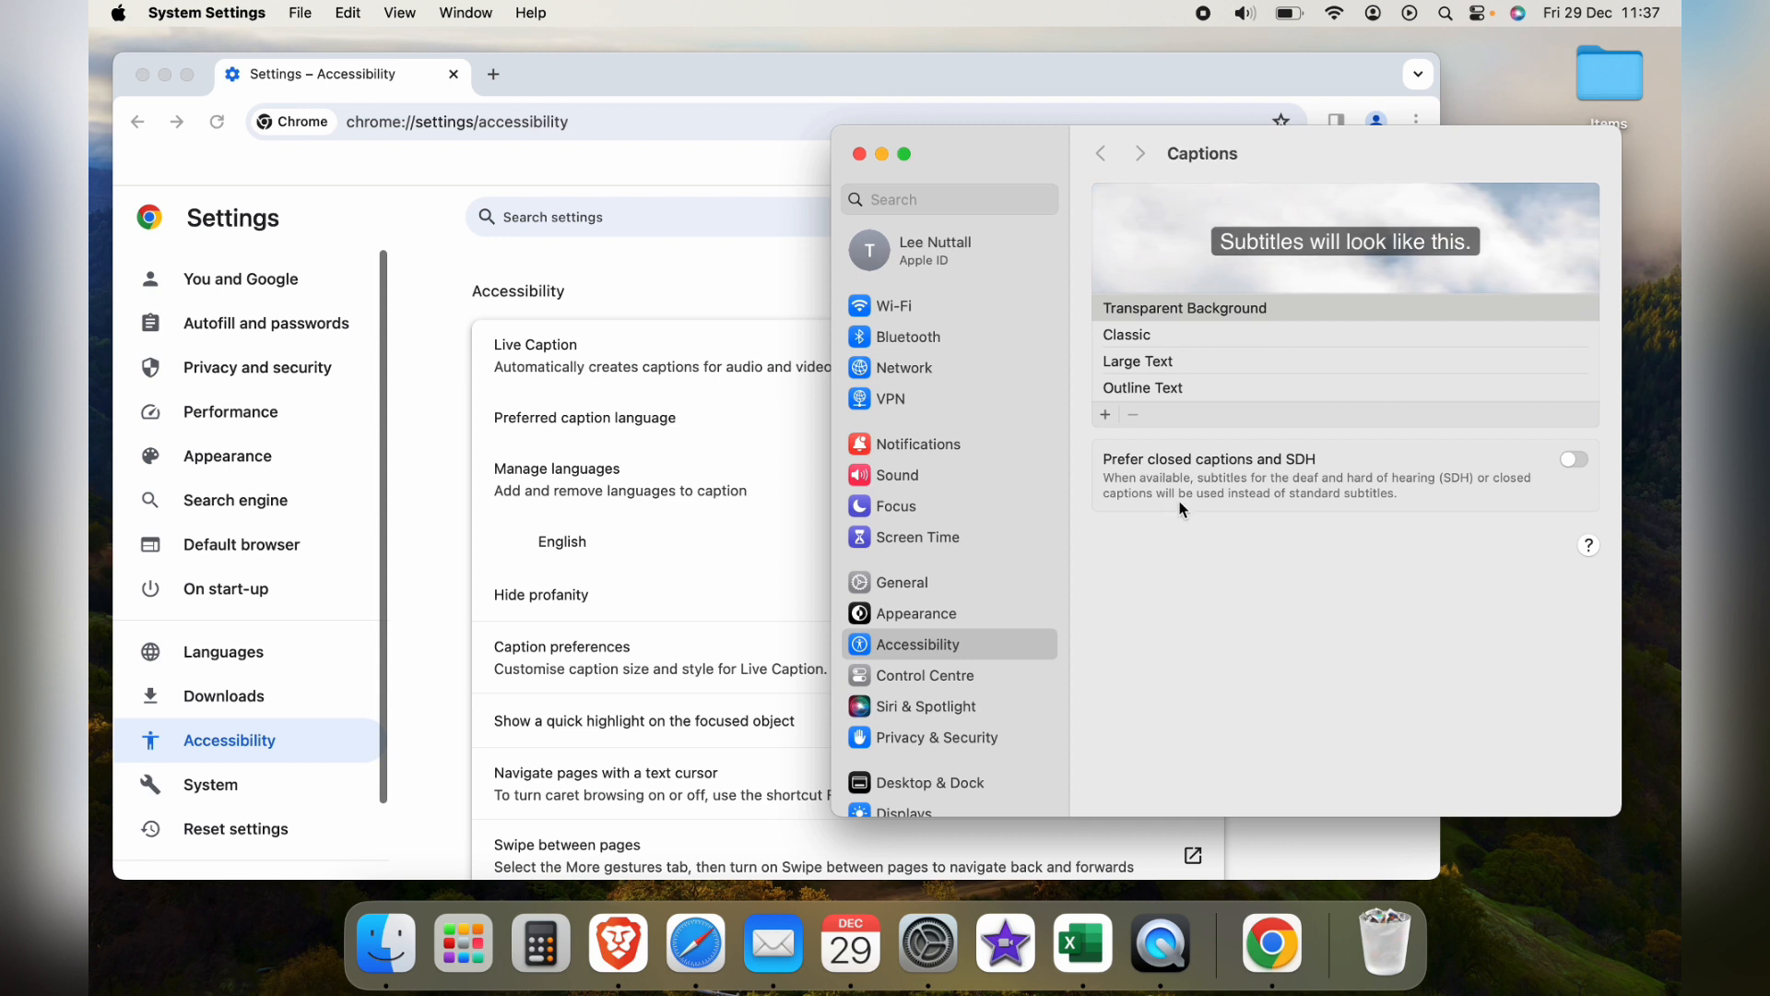